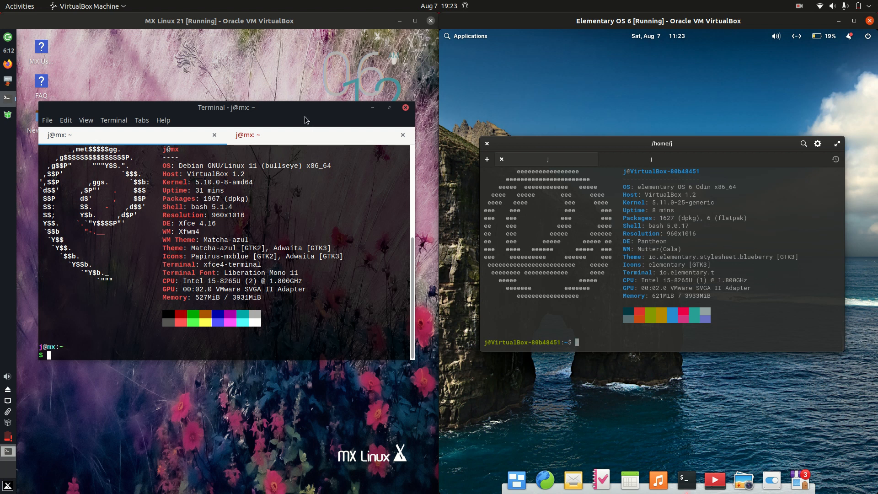
Reposition the MX Linux terminal and highlight 'Debian' in its neofetch OS line
{"action": "left_click_drag", "start_coordinate": [227, 107], "coordinate": [227, 121]}
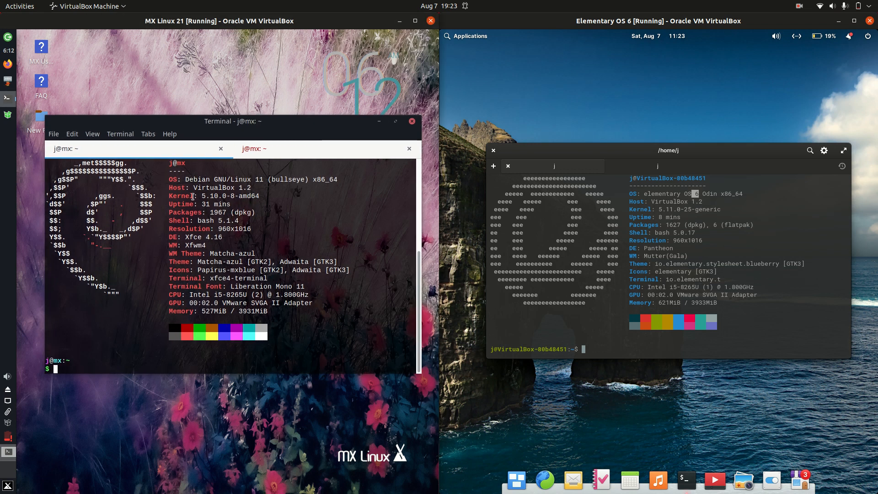
{"action": "double_click", "coordinate": [196, 179]}
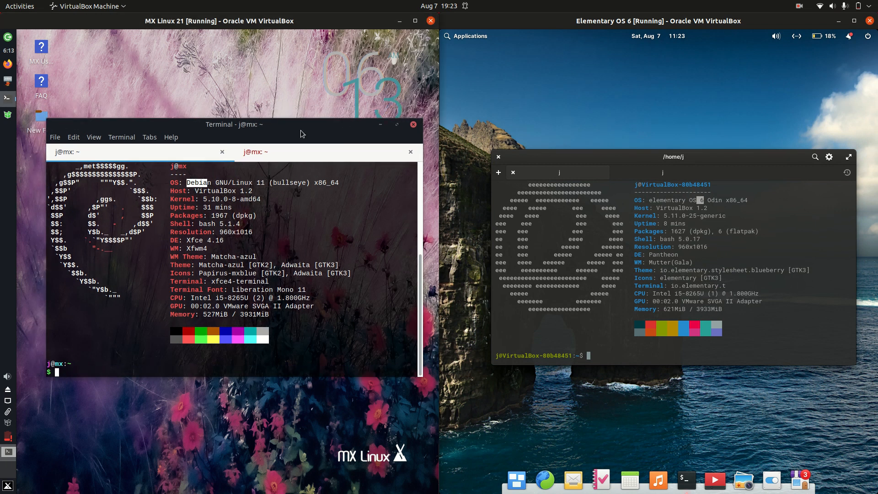
{"action": "mouse_move", "coordinate": [306, 131]}
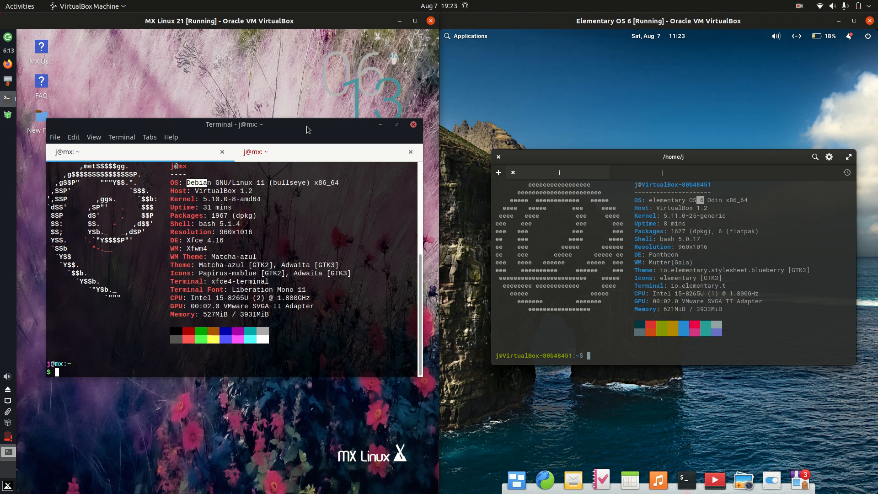
{"action": "mouse_move", "coordinate": [645, 440]}
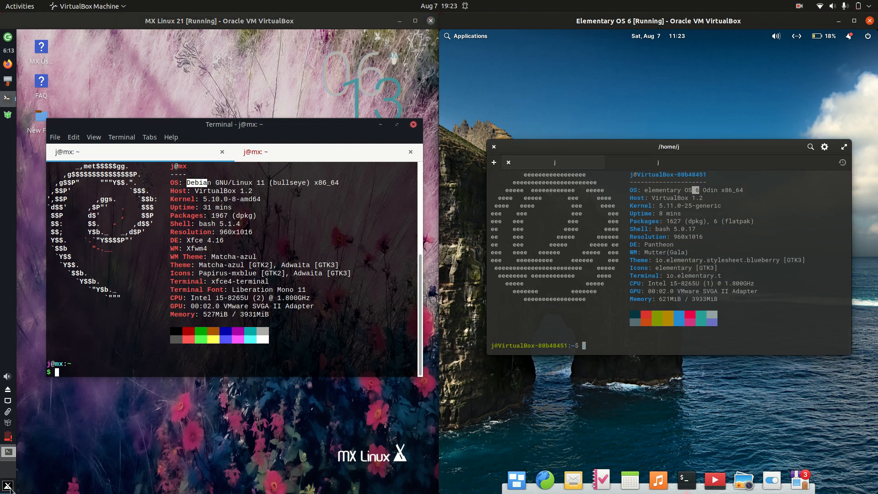
Highlight Xfce on the MX Linux DE line and Pantheon on the elementary OS DE line
{"action": "left_click", "coordinate": [9, 486]}
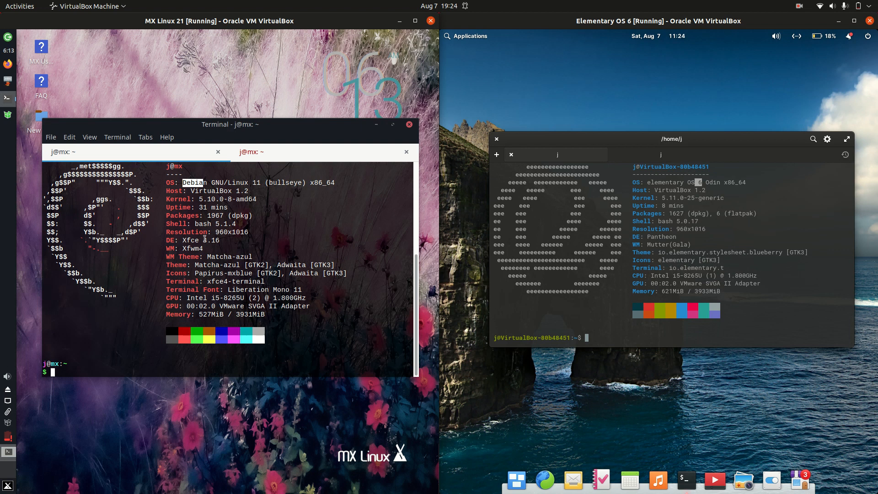
{"action": "left_click", "coordinate": [9, 485]}
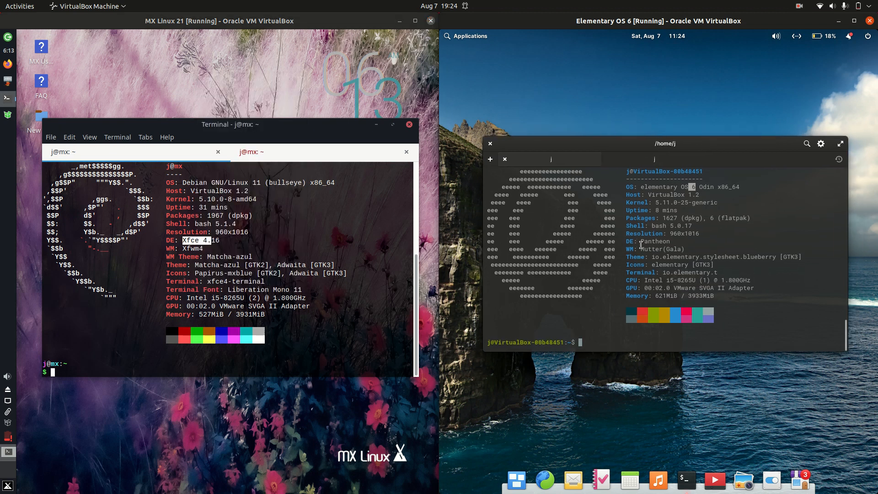
{"action": "double_click", "coordinate": [655, 241]}
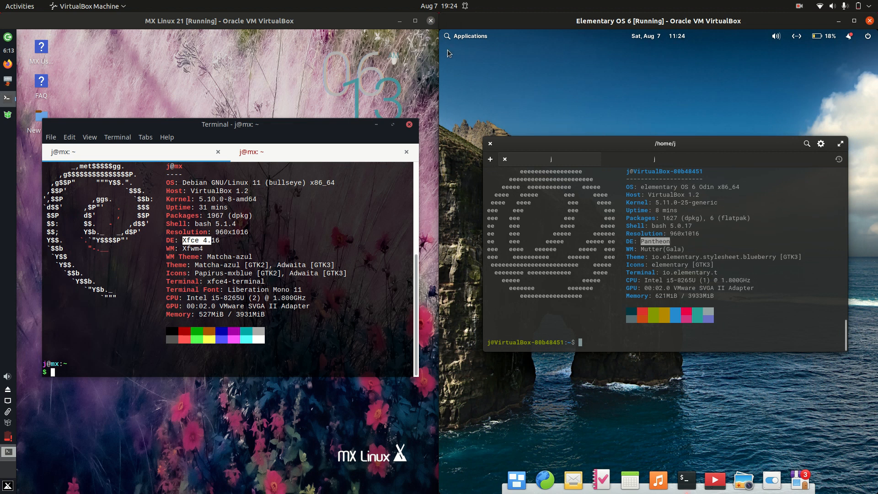
{"action": "left_click", "coordinate": [465, 35]}
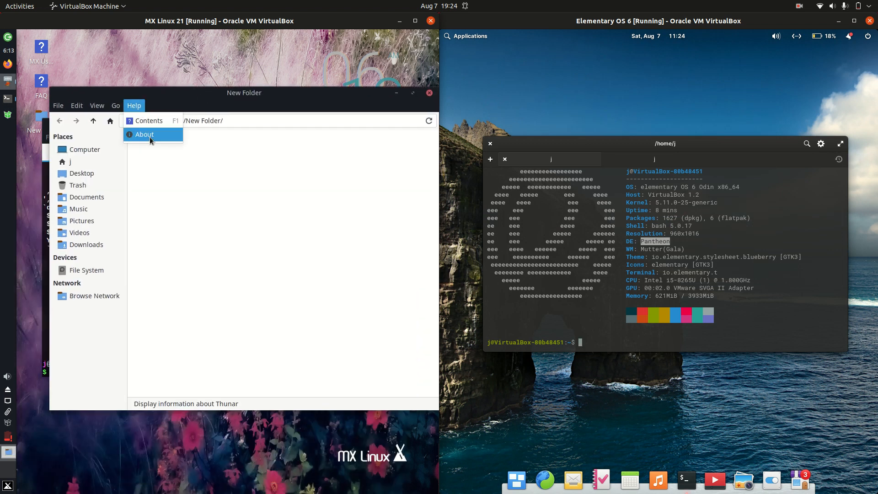
Show Thunar's About dialog in MX Linux, revealing version 4.16.8
{"action": "left_click", "coordinate": [144, 134]}
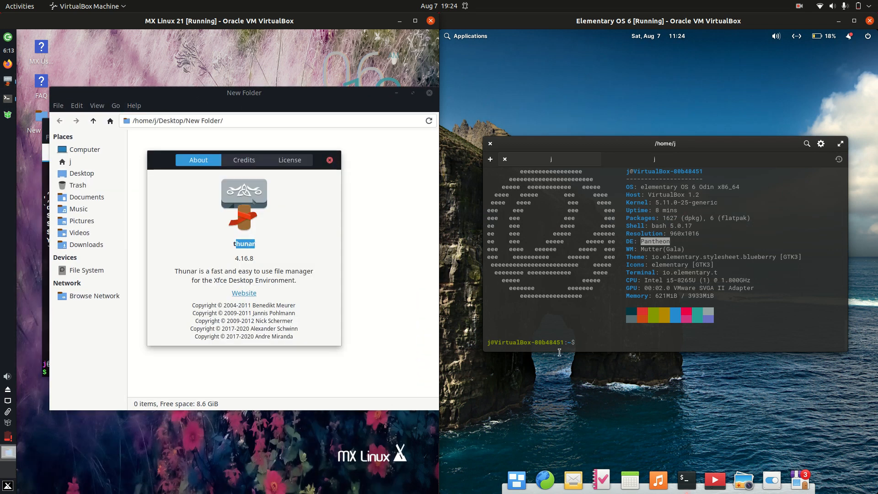